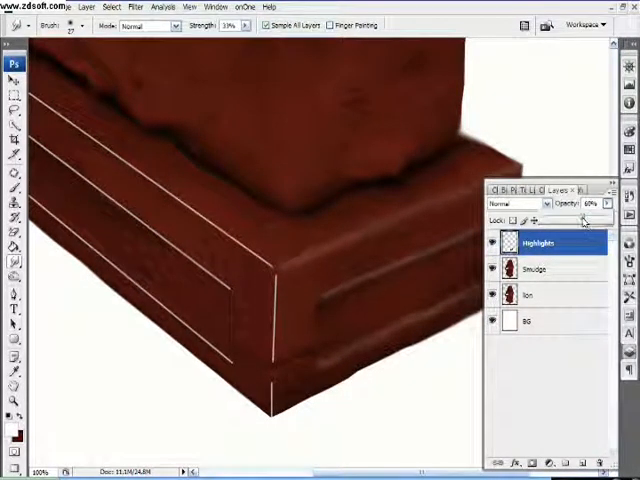
- Lower the Highlights layer opacity so the pedestal edge highlights look softer
click(593, 204)
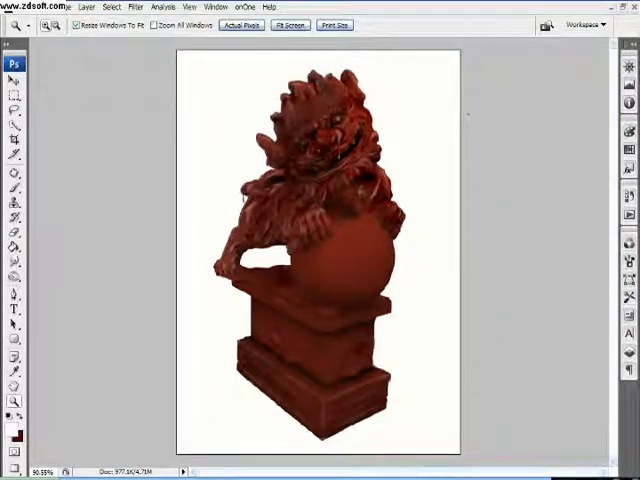
- View the statue at actual pixels and stamp the visible layers into a new Layer 1
click(215, 60)
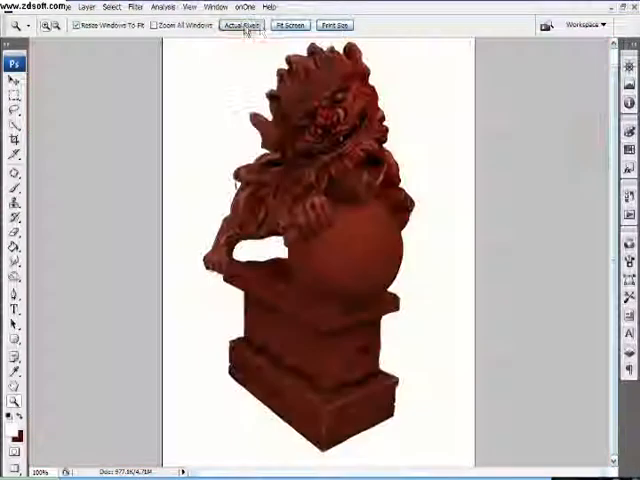
click(245, 24)
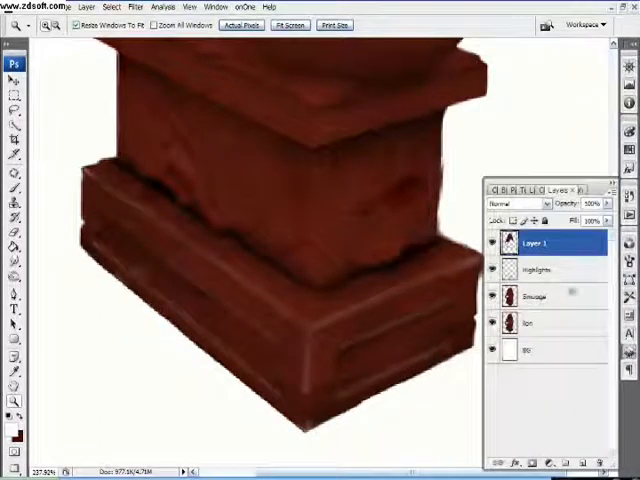
click(491, 270)
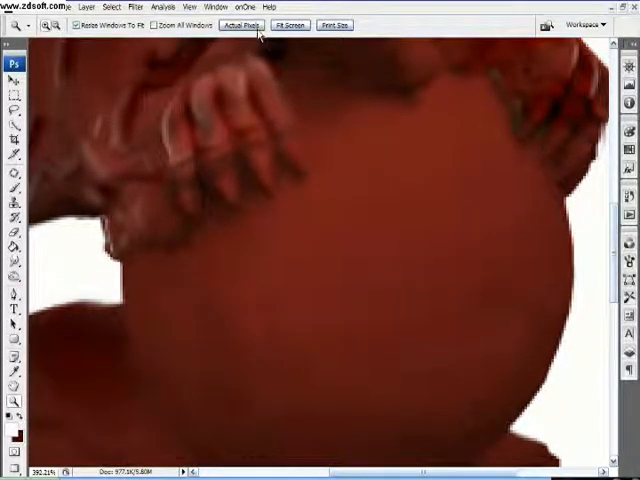
- Zoom in on the ball, apply the circular selection around it, and set Overlay mode
click(290, 25)
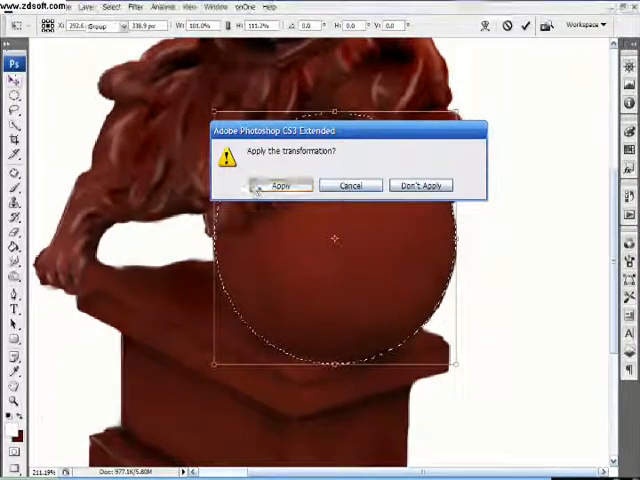
click(281, 185)
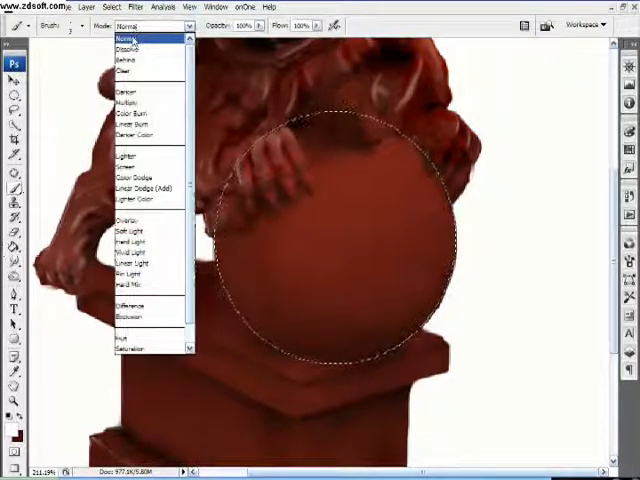
click(145, 38)
text(clarity)
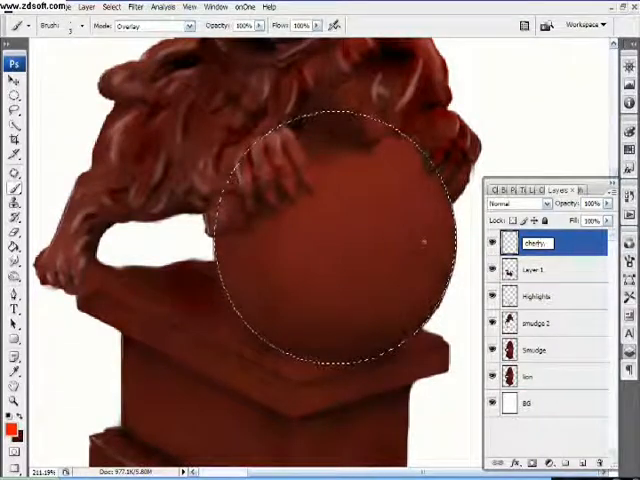
- Name the new layer 'cherry', paint the ball red, then zoom back out
click(68, 26)
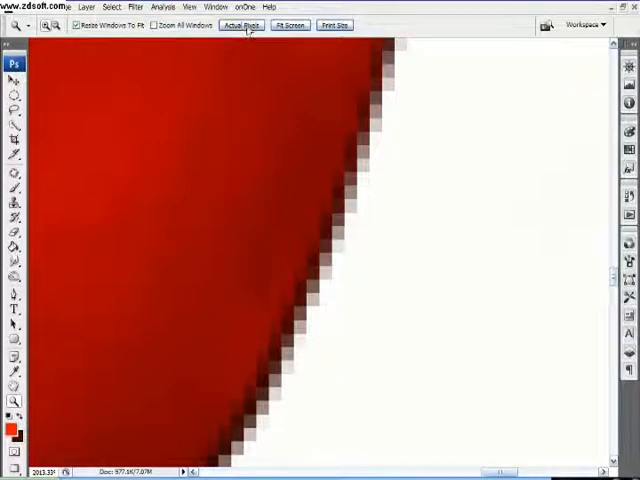
click(289, 25)
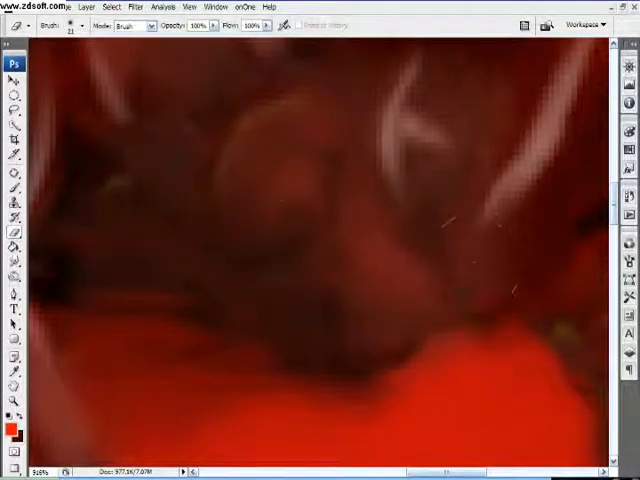
mouse_move(270, 290)
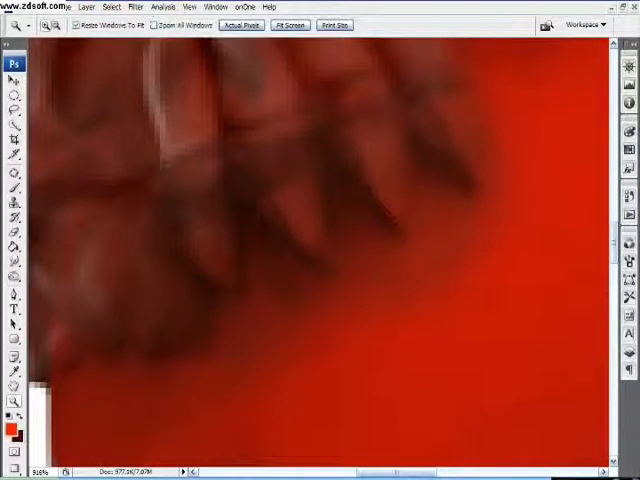
- Erase the red paint overlapping the lion's paws on the cherry layer
click(289, 25)
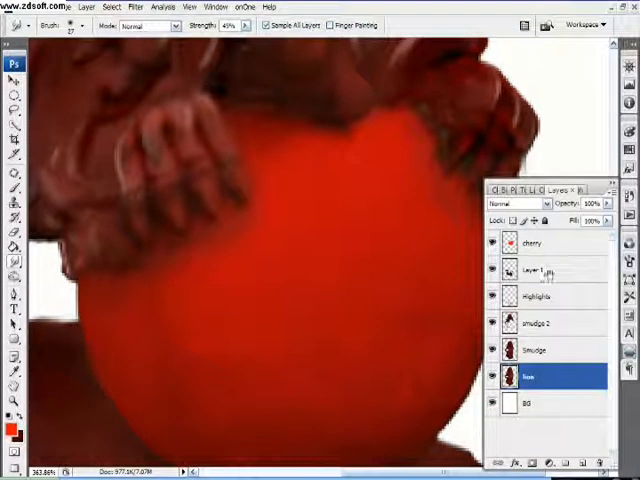
- Select the cherry layer and add a new layer named 'cherry highlight' above it
click(531, 242)
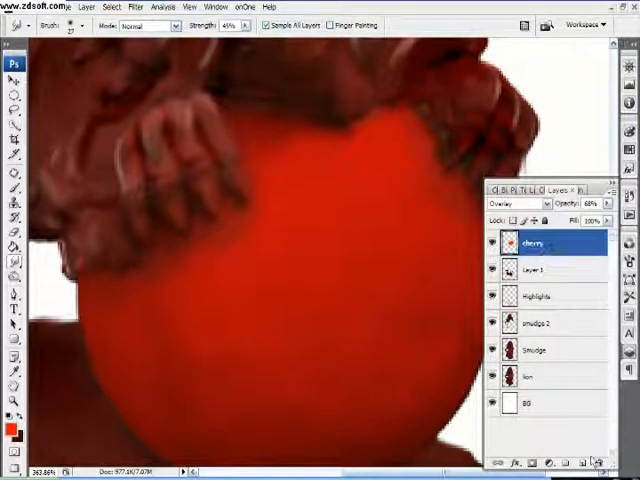
click(581, 462)
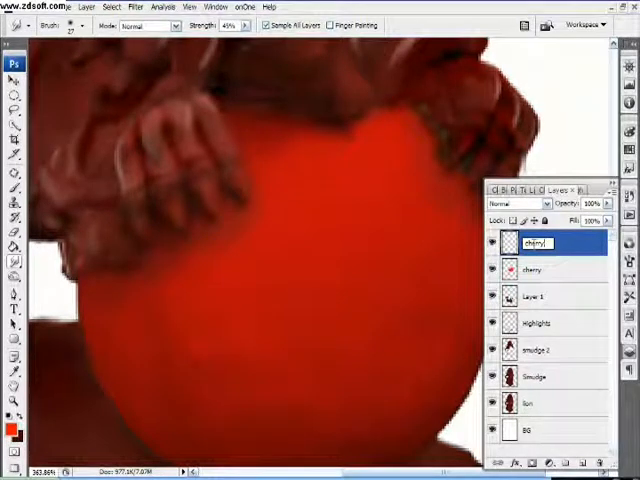
text(cherry highlight)
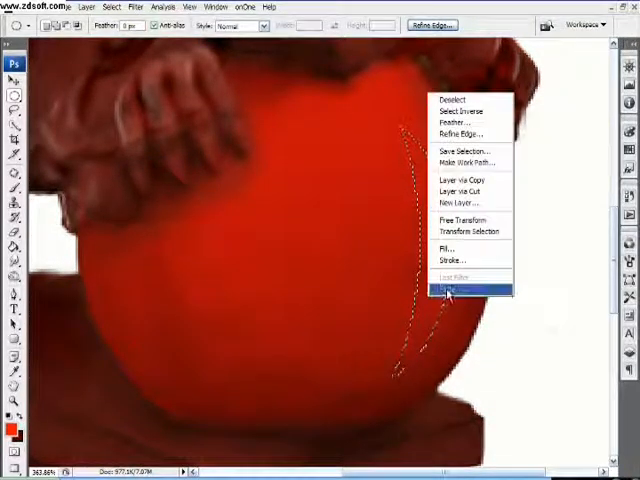
- Apply the reshaped crescent selection, fill it with white, and feather its edge
click(461, 220)
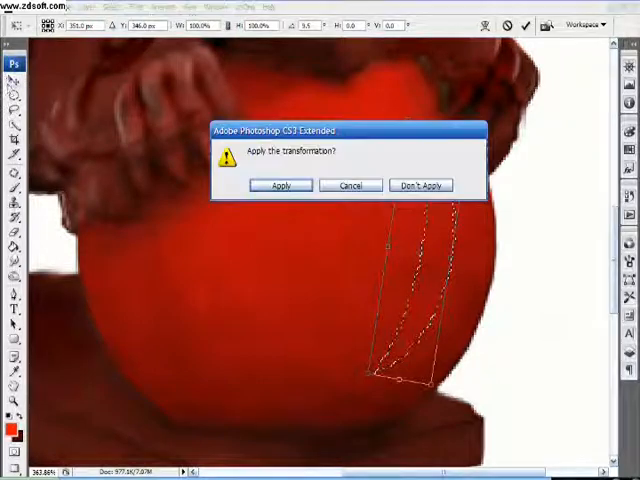
click(281, 185)
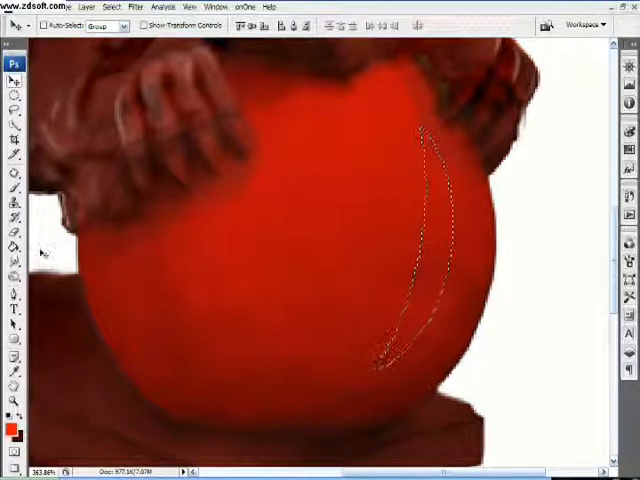
click(15, 246)
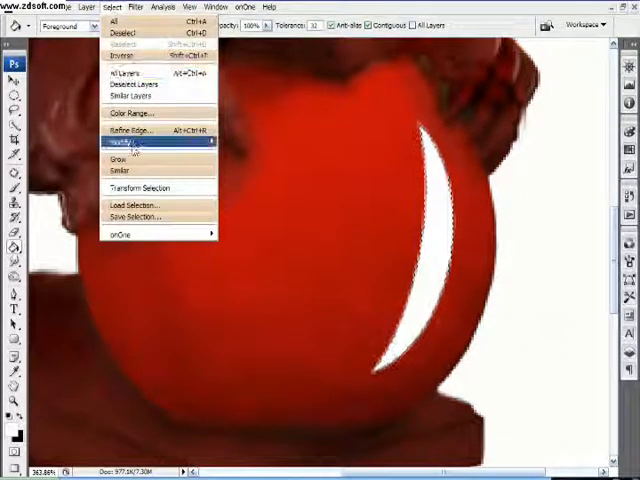
click(120, 142)
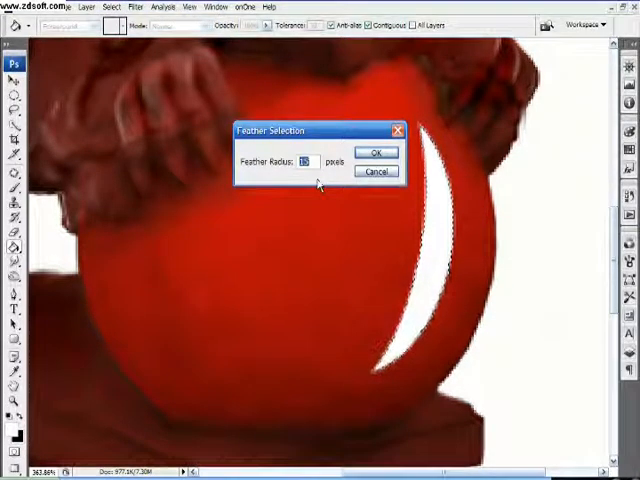
click(375, 152)
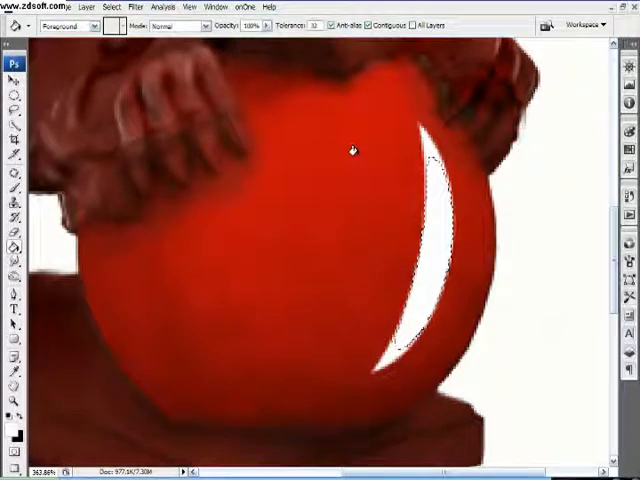